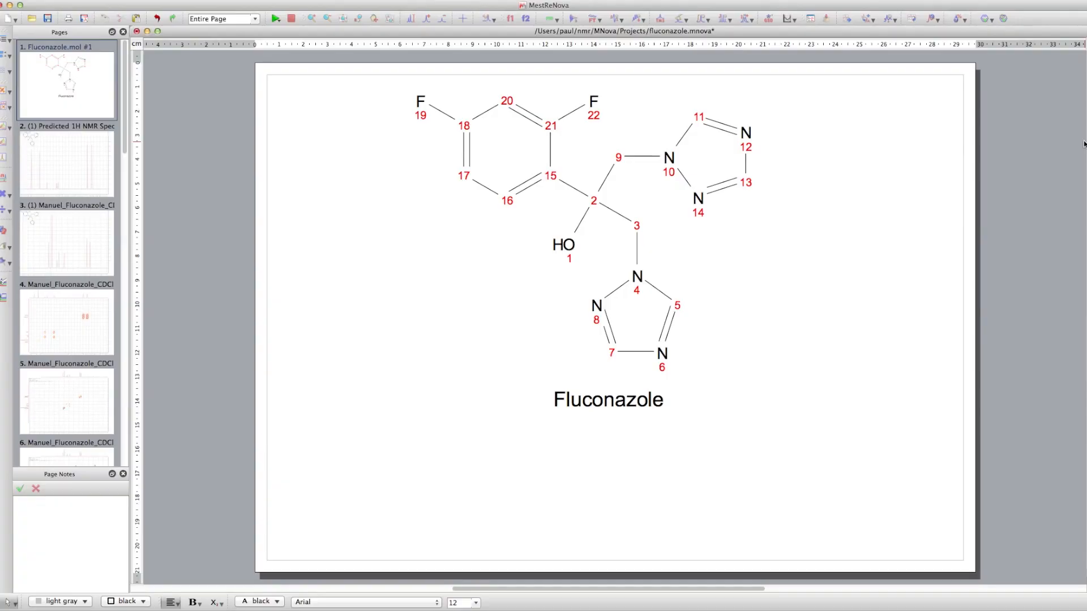
pyautogui.moveTo(846, 316)
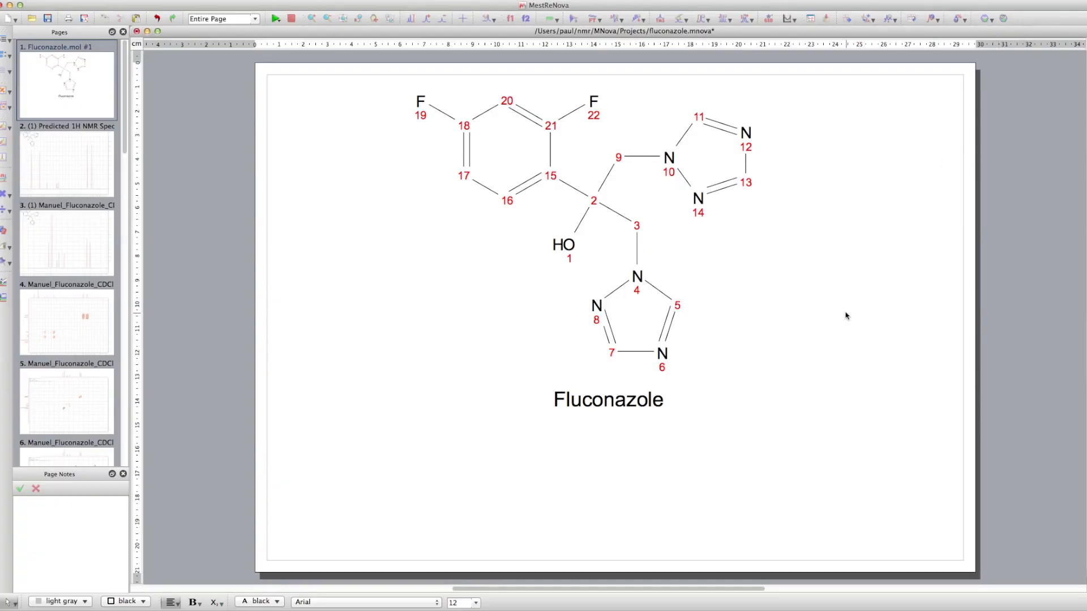
pyautogui.moveTo(678, 125)
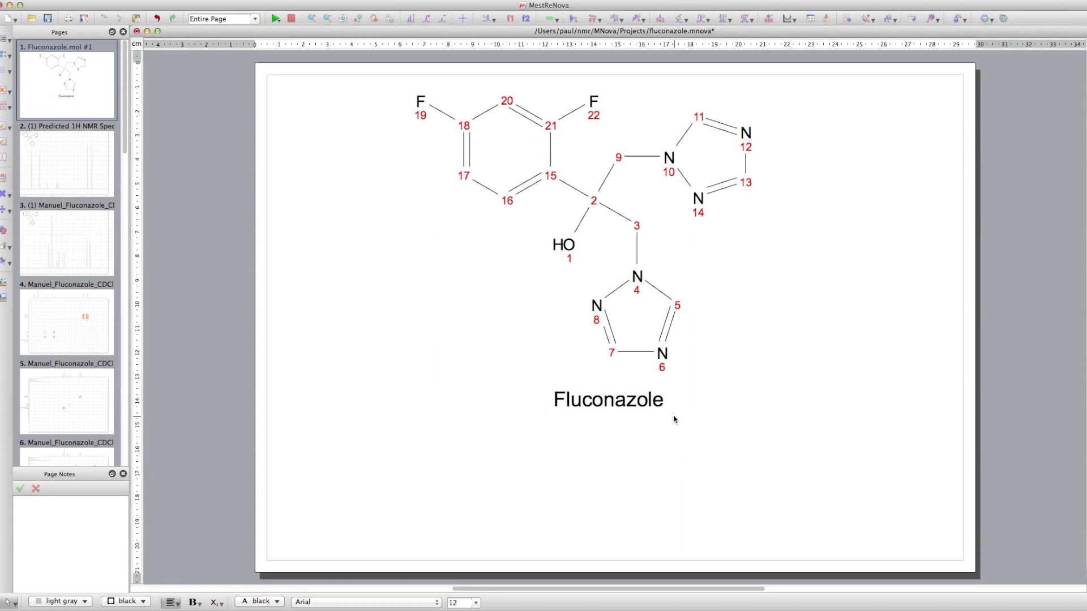
pyautogui.moveTo(672, 419)
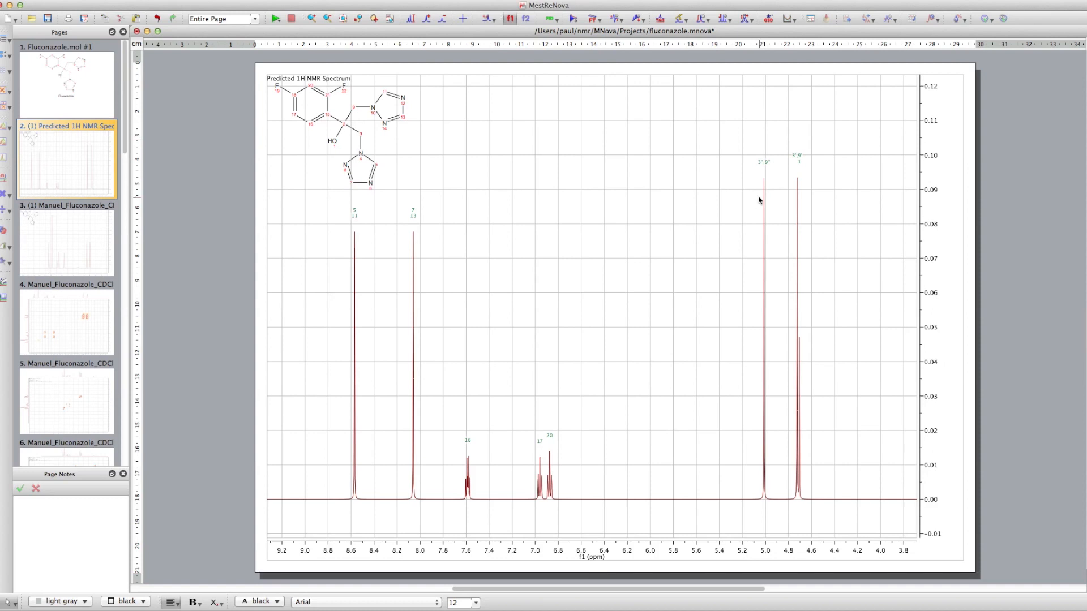
pyautogui.moveTo(535, 222)
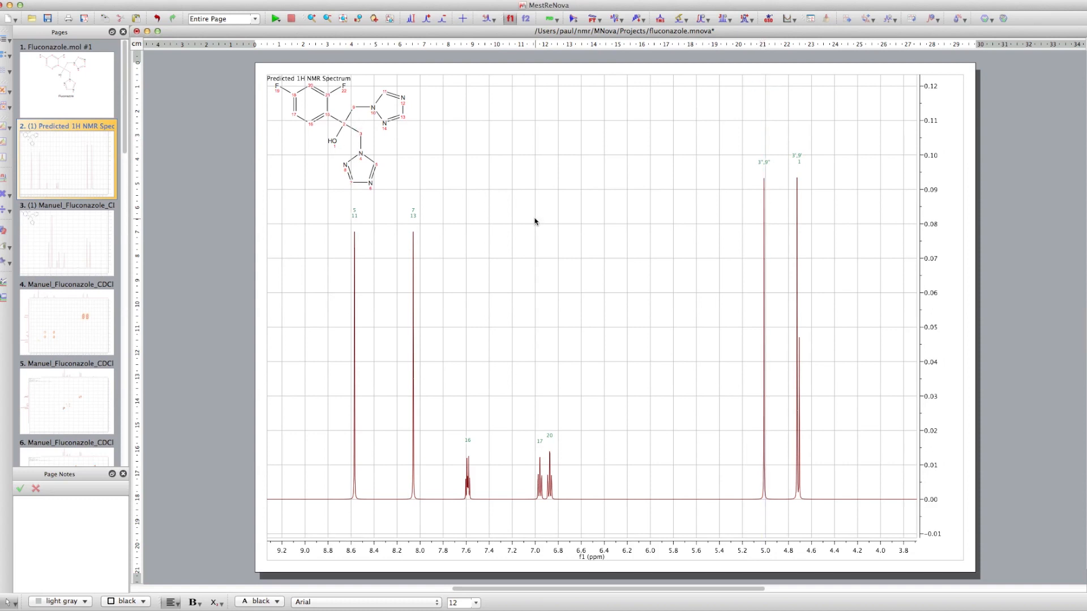
pyautogui.click(360, 132)
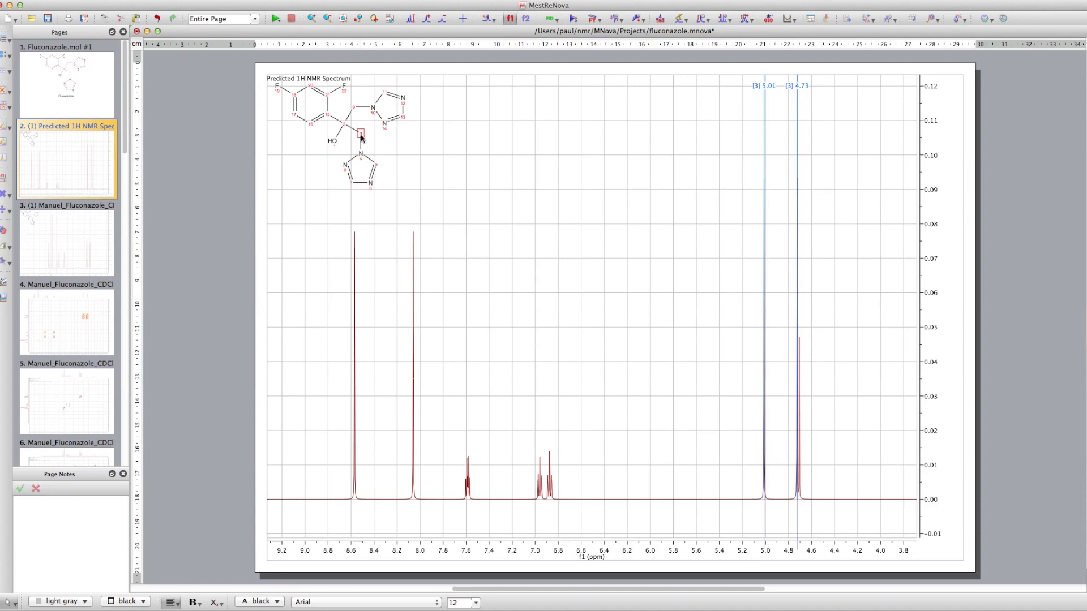
pyautogui.click(353, 108)
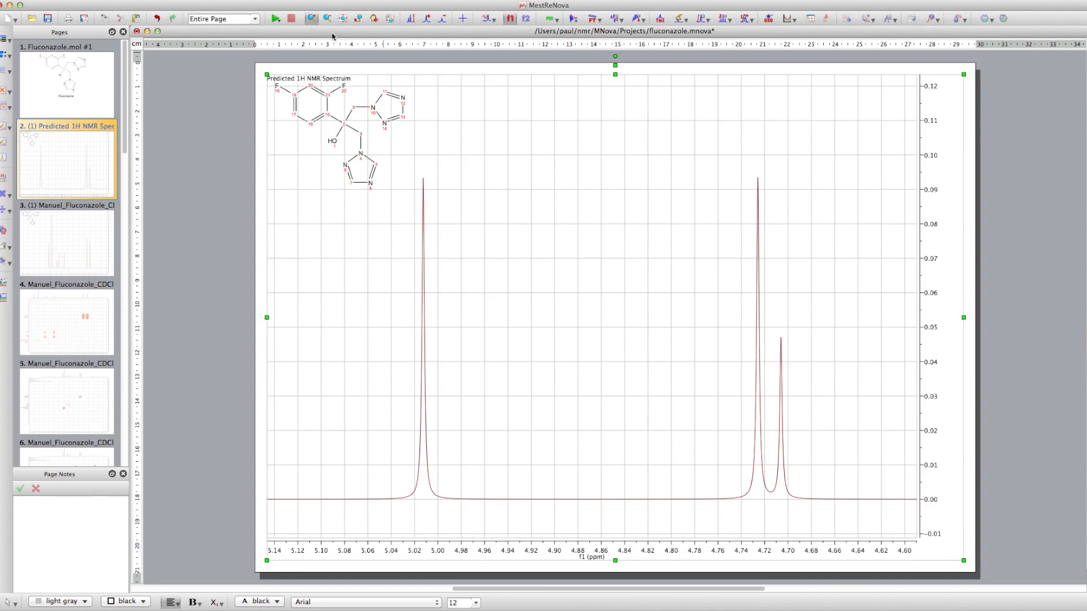
pyautogui.moveTo(316, 171)
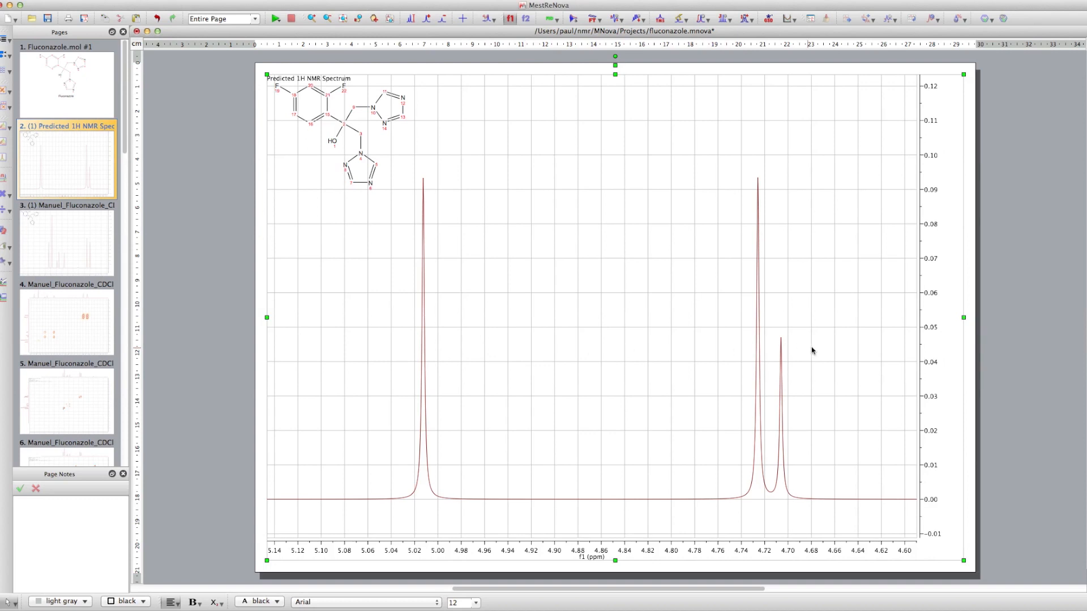
pyautogui.moveTo(515, 353)
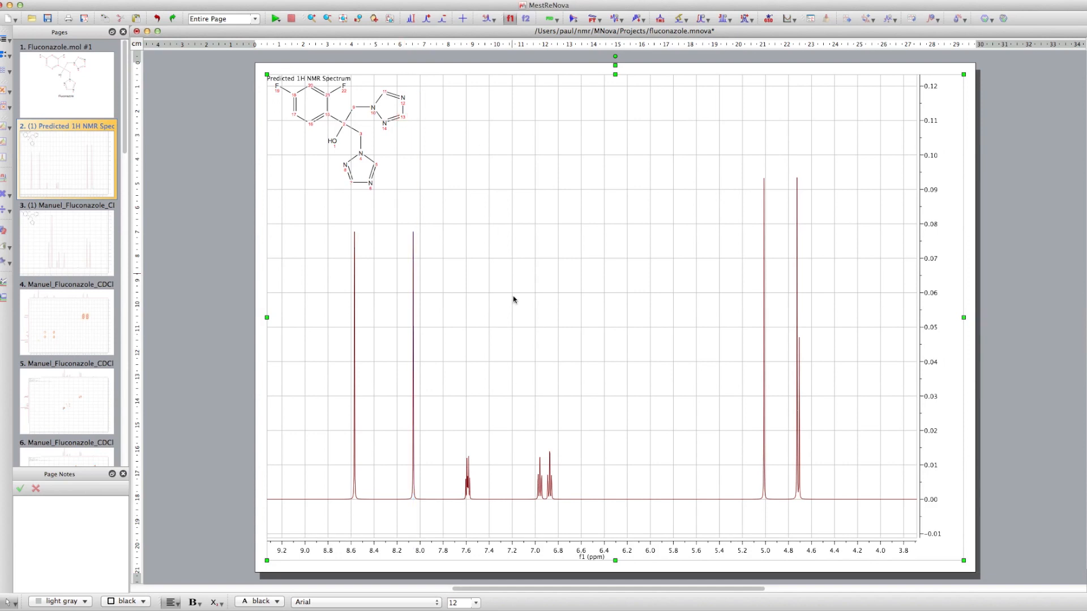
pyautogui.click(466, 464)
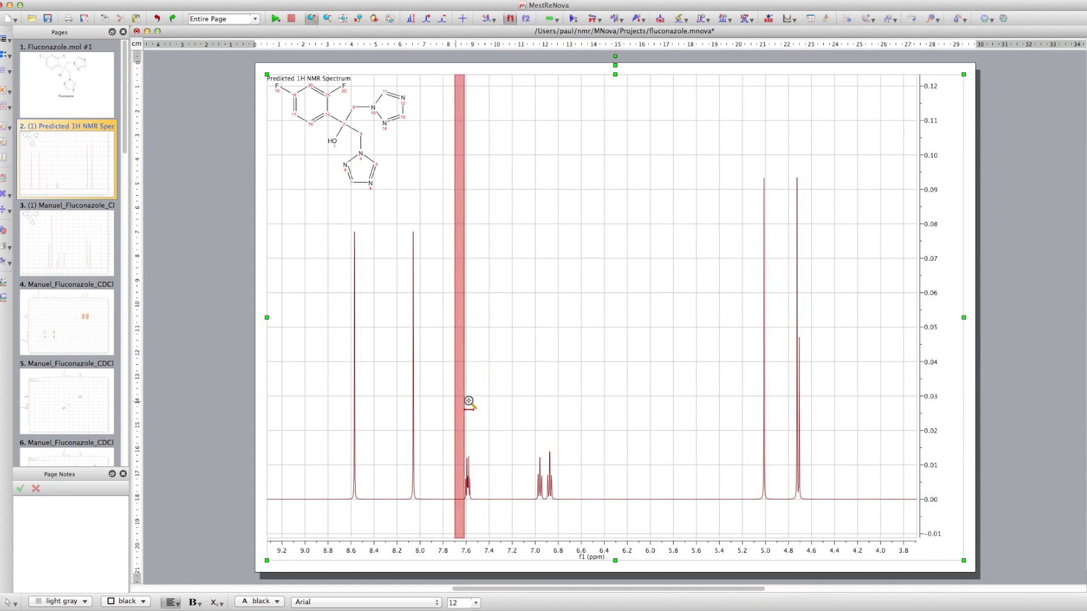
pyautogui.moveTo(464, 402); pyautogui.dragTo(562, 401)
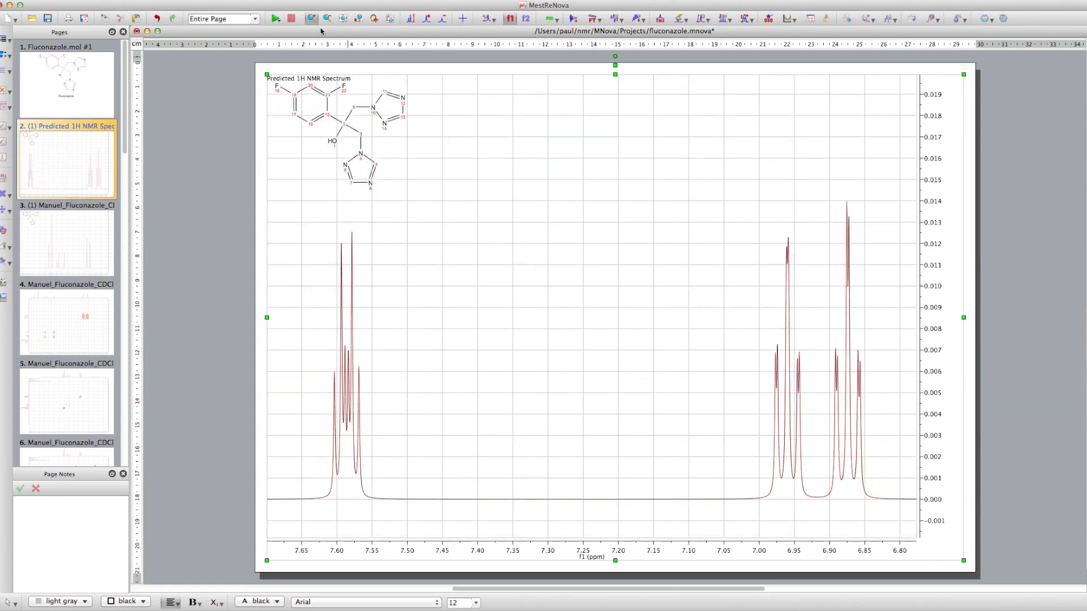
pyautogui.moveTo(468, 285)
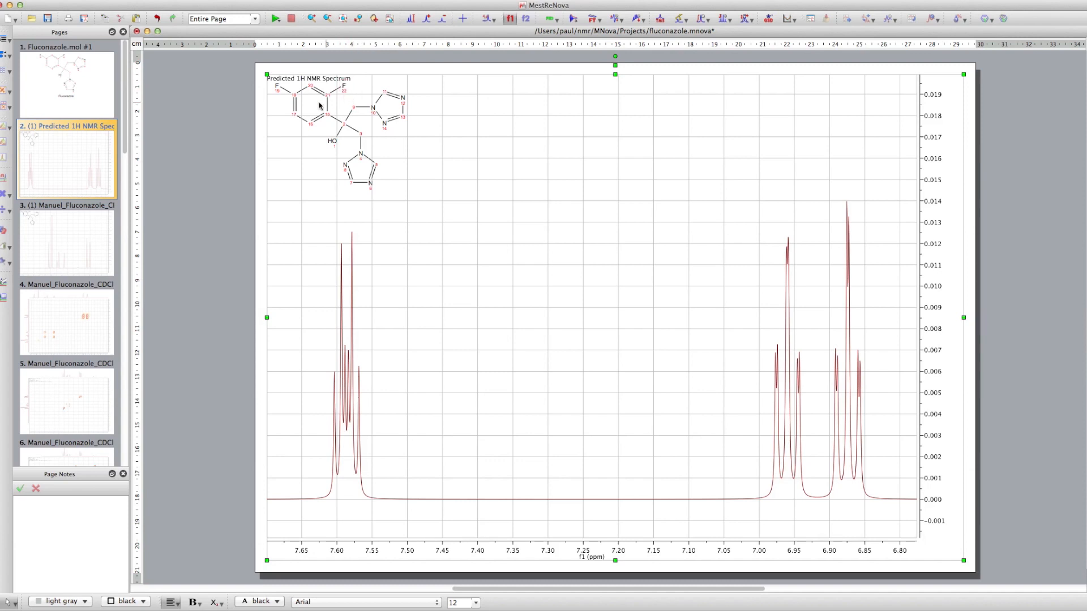
pyautogui.moveTo(277, 97)
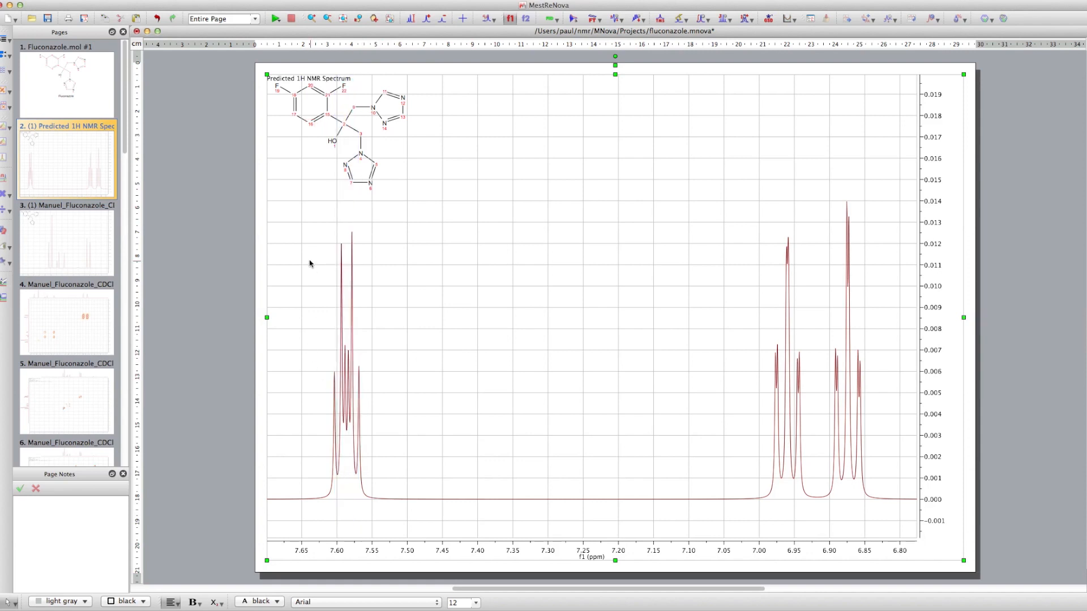
pyautogui.moveTo(273, 142)
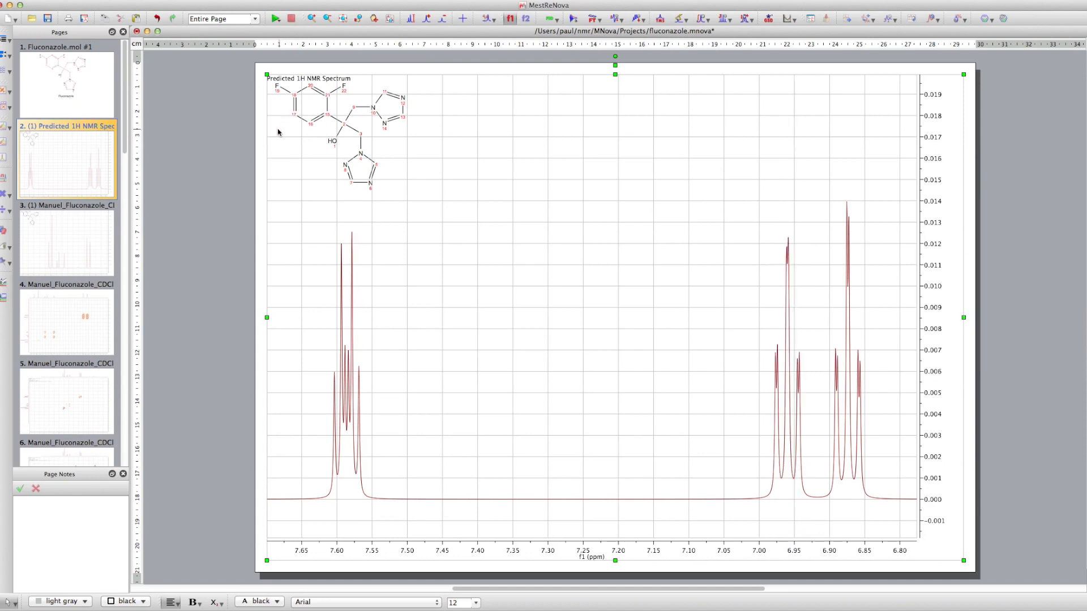
pyautogui.moveTo(292, 126)
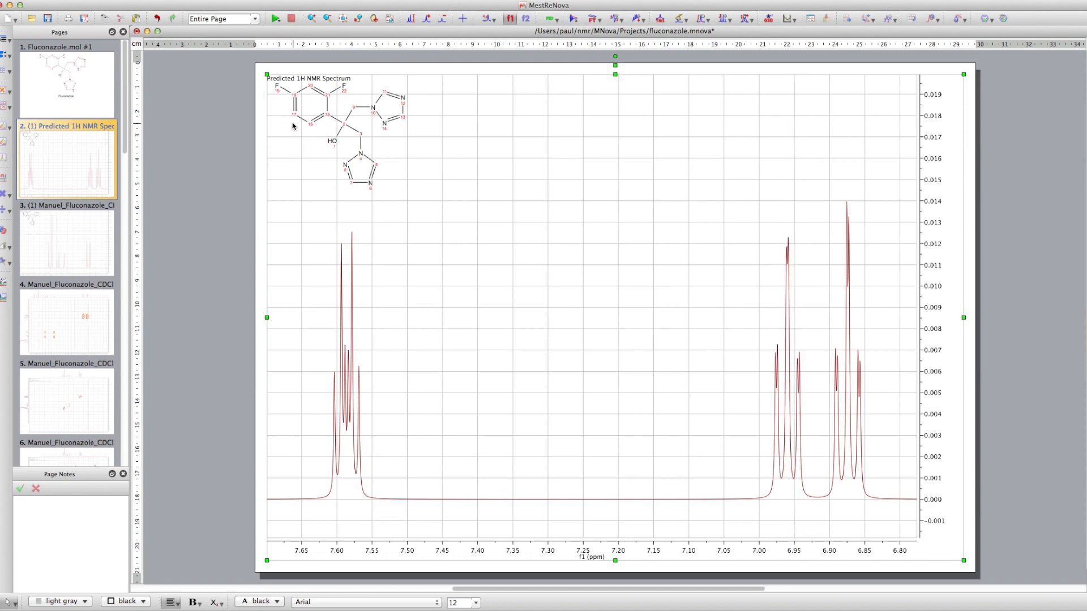
pyautogui.moveTo(272, 102)
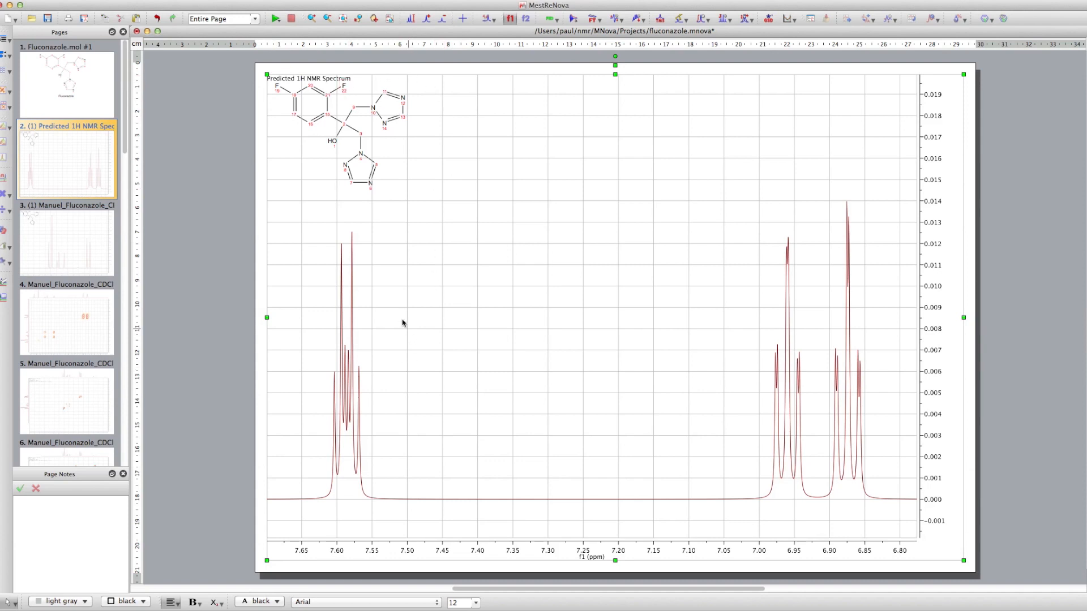
pyautogui.moveTo(371, 397)
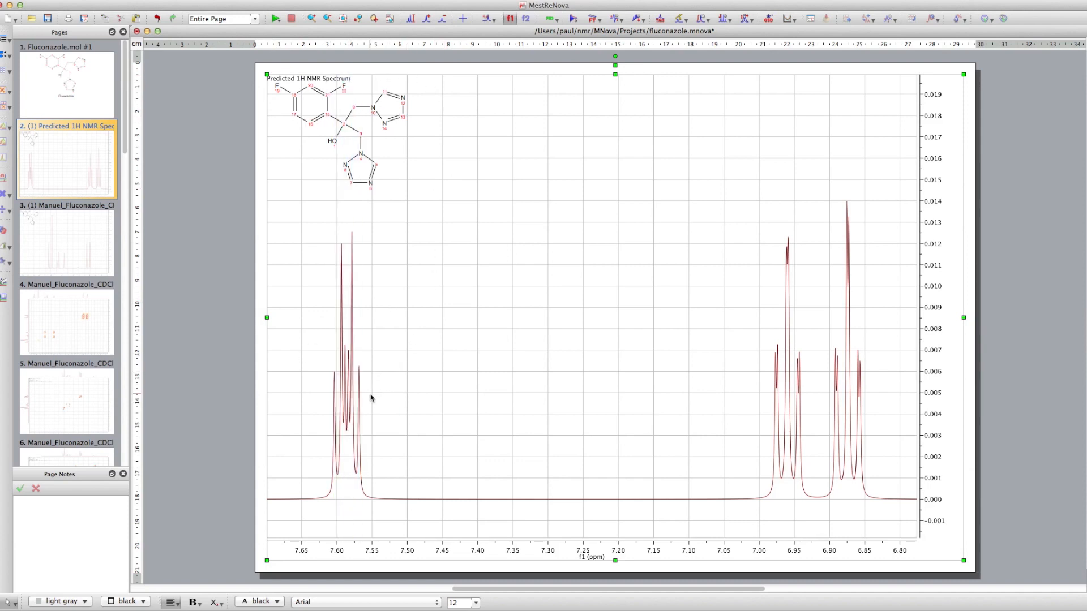
pyautogui.moveTo(391, 403)
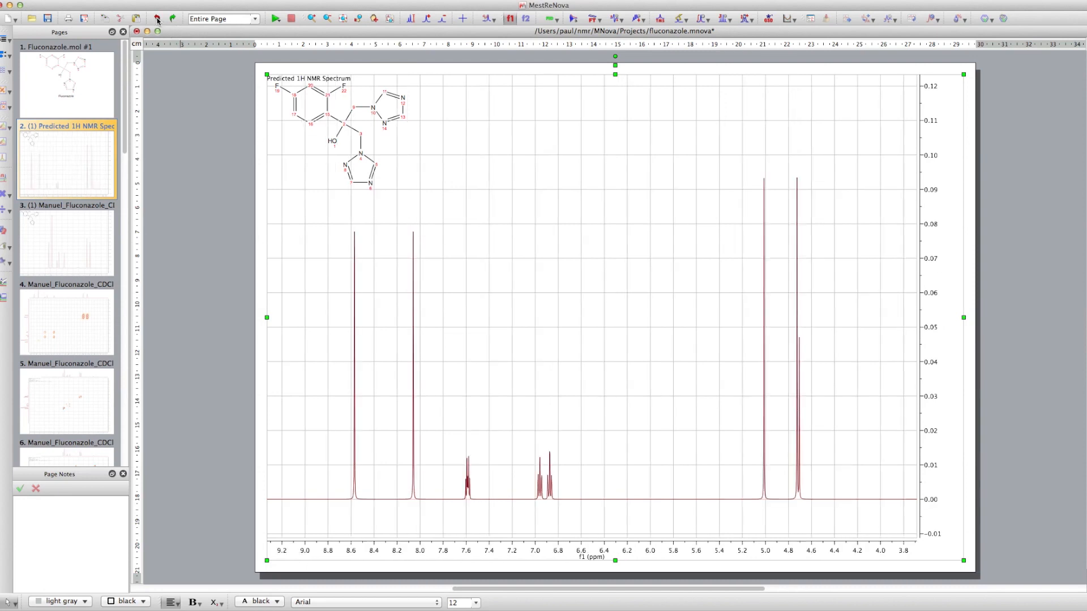
pyautogui.moveTo(157, 19)
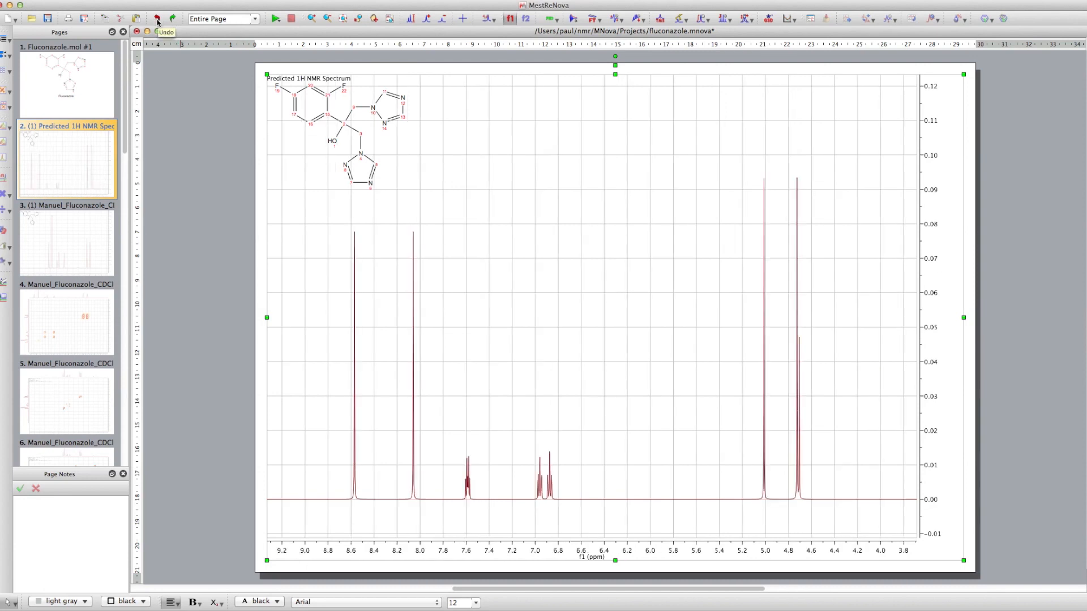
# Step: Switch between the experimental and full predicted fluconazole spectrum pages to compare the 4.45–4.8 ppm doublets
pyautogui.click(65, 242)
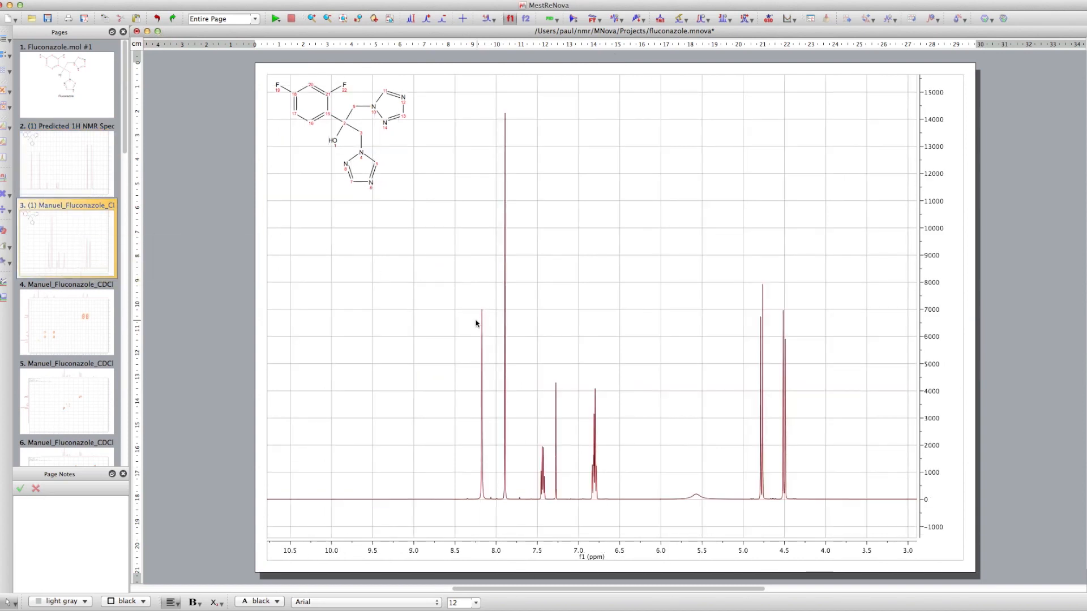
pyautogui.moveTo(677, 422)
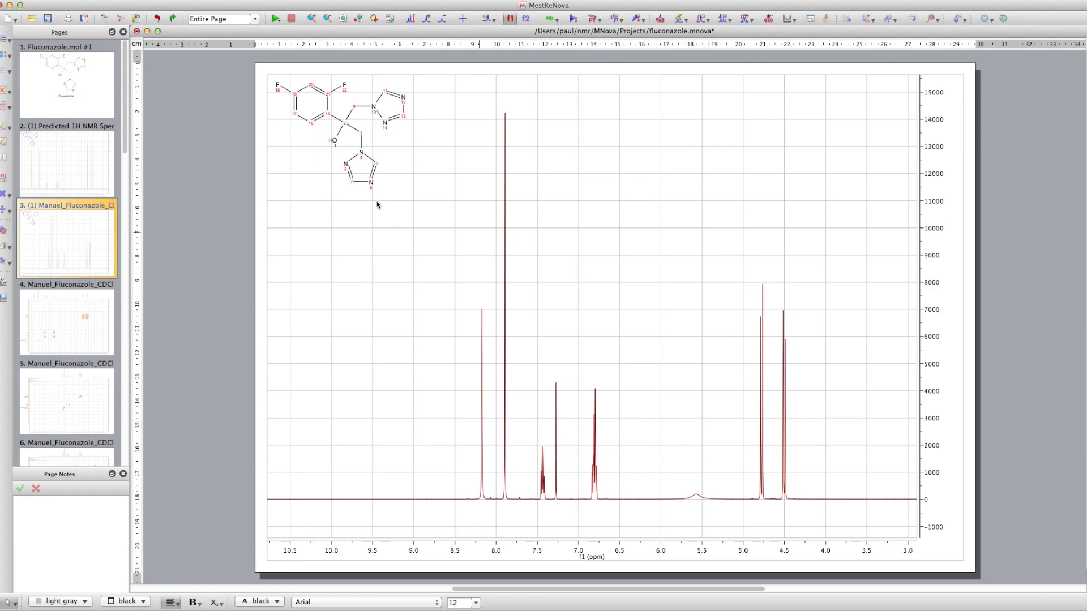
pyautogui.moveTo(318, 147)
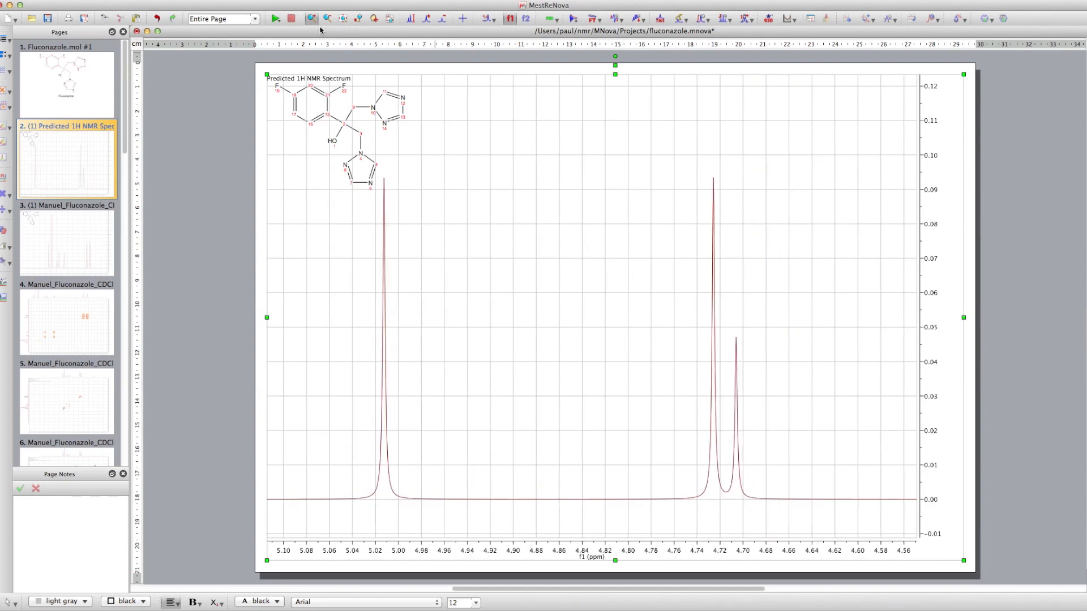
pyautogui.click(736, 357)
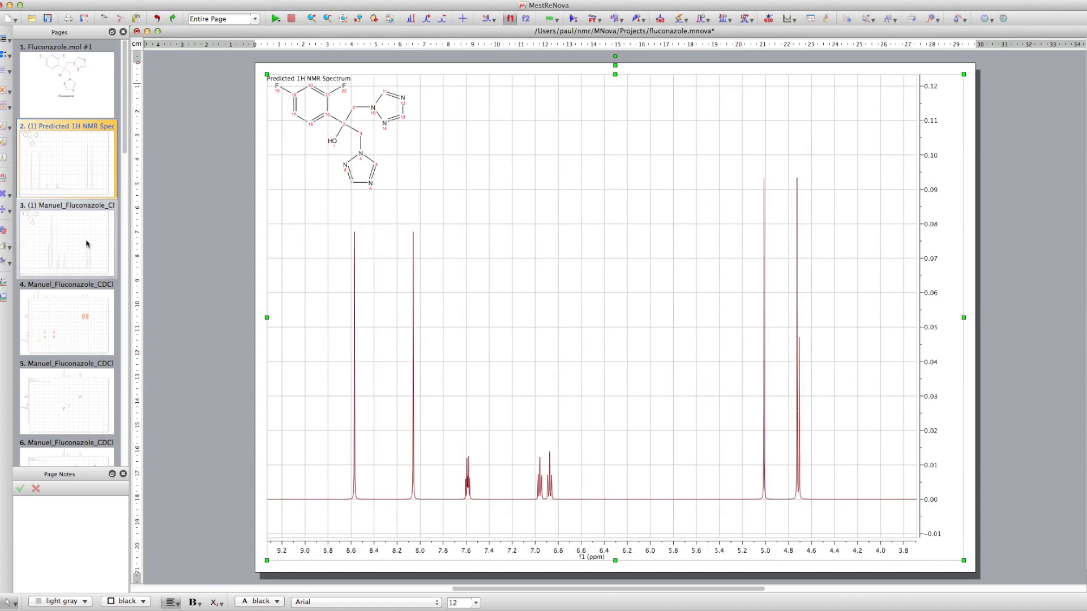
pyautogui.click(65, 239)
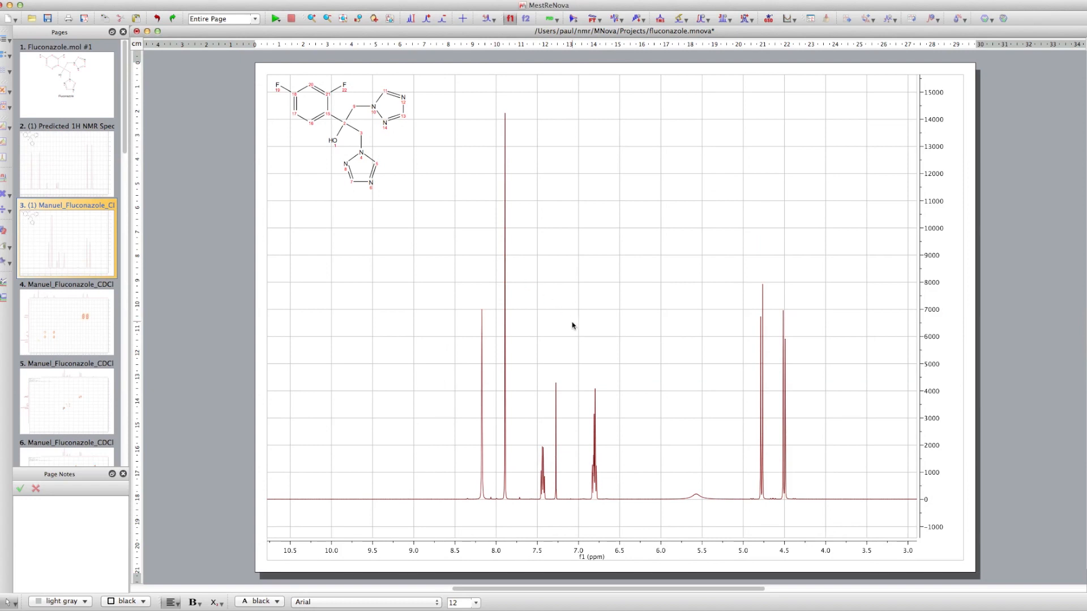
pyautogui.moveTo(551, 385)
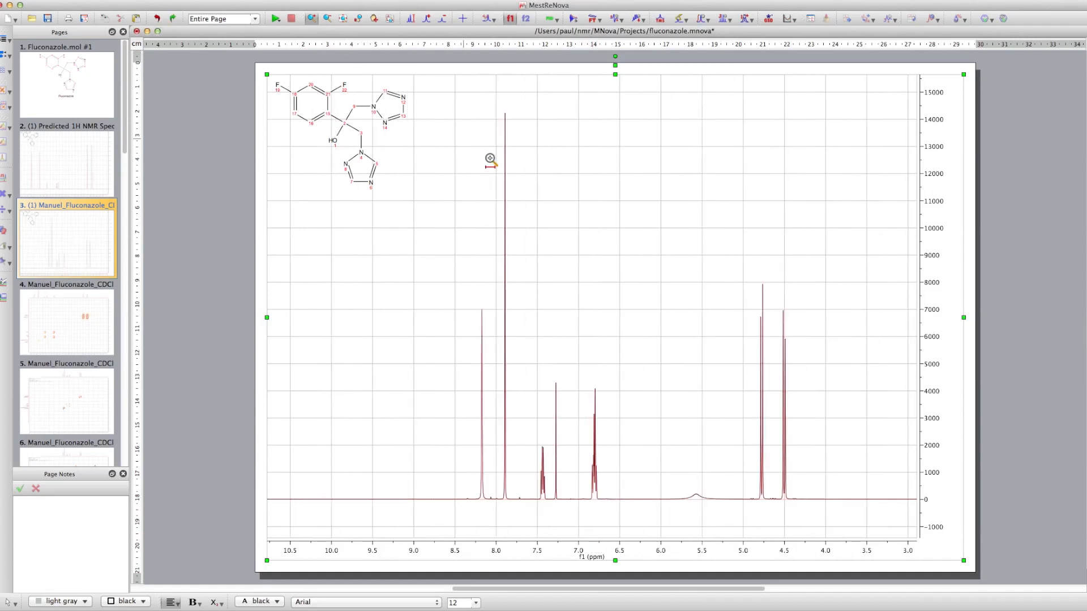
pyautogui.moveTo(607, 336)
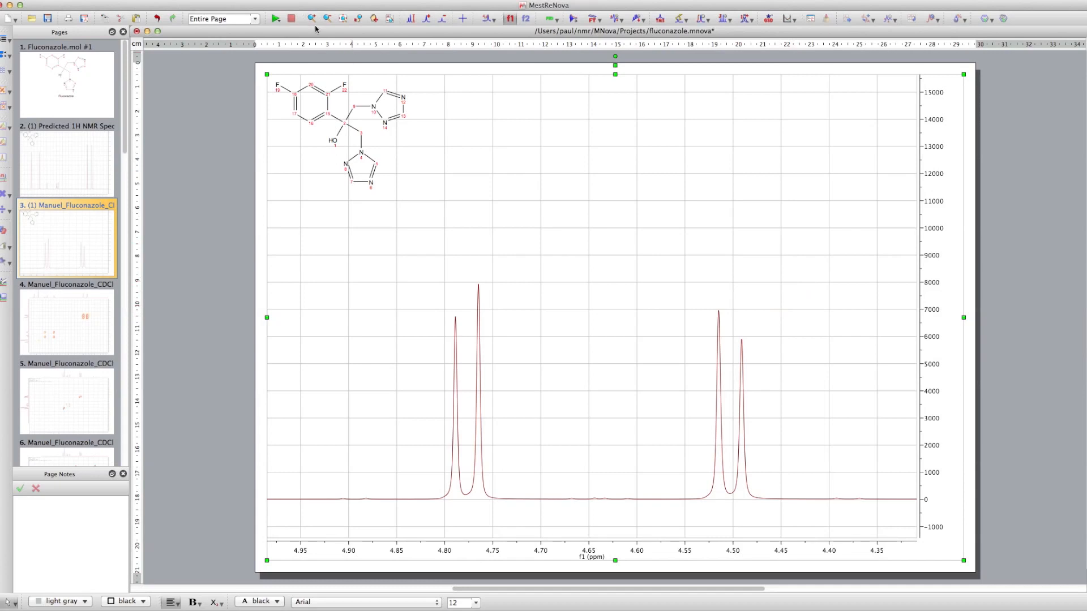
pyautogui.moveTo(482, 318)
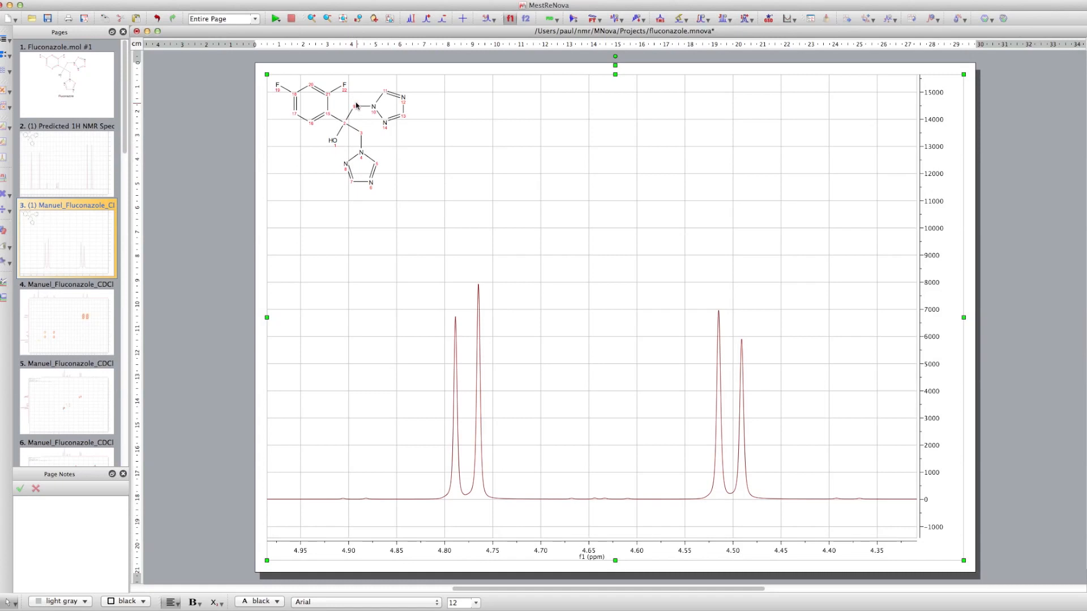
pyautogui.moveTo(399, 143)
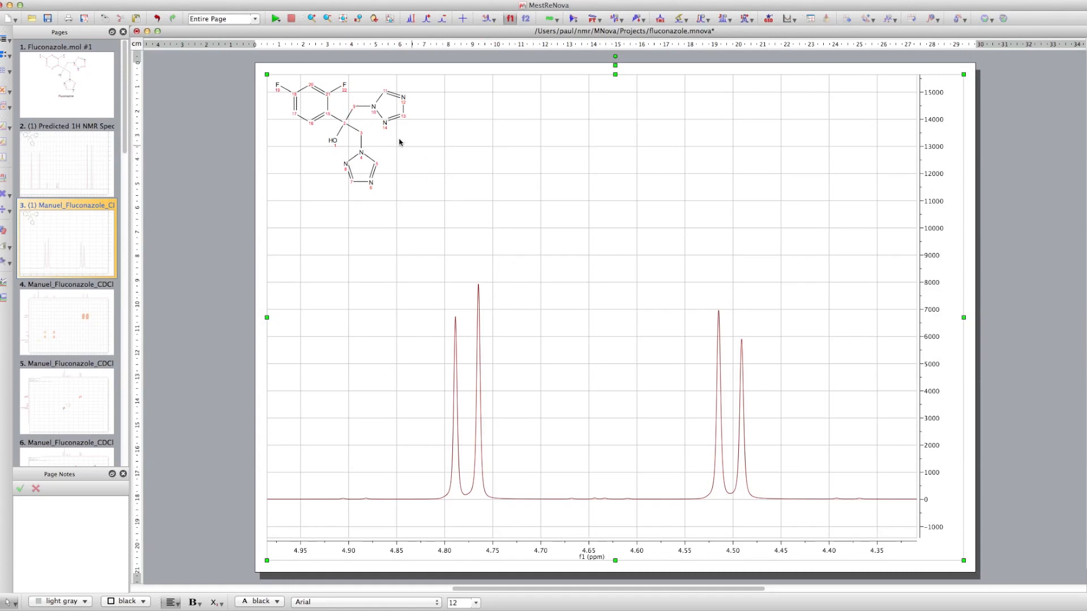
pyautogui.moveTo(686, 316)
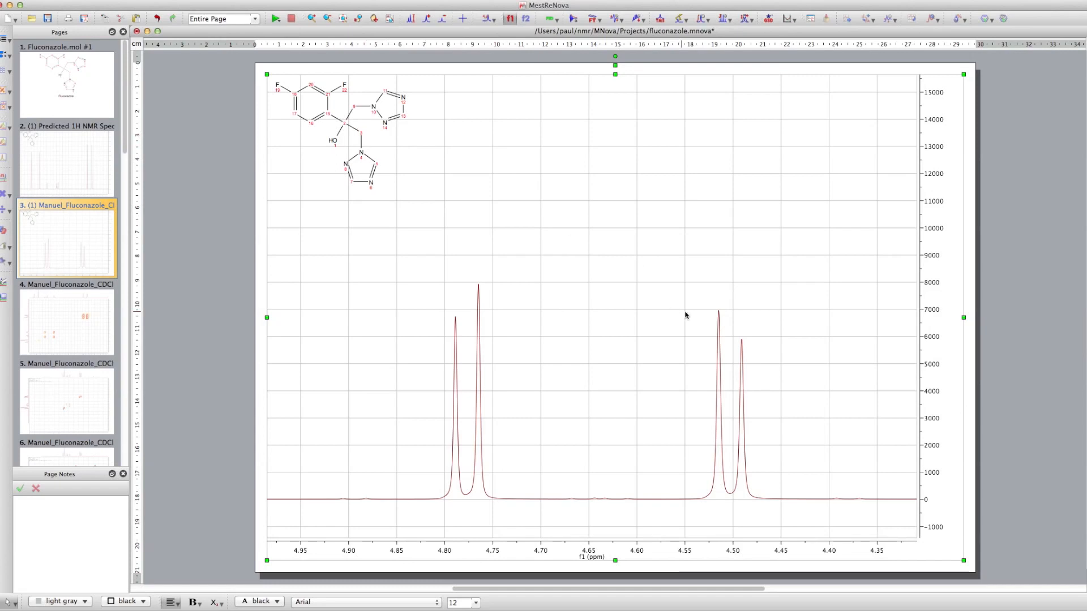
pyautogui.moveTo(487, 322)
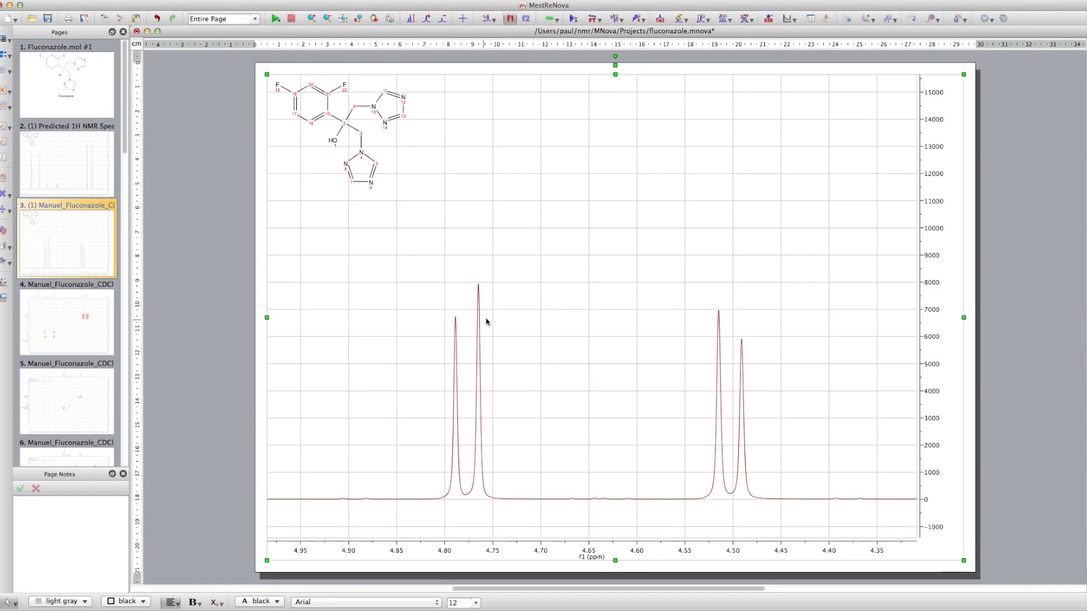
pyautogui.moveTo(745, 340)
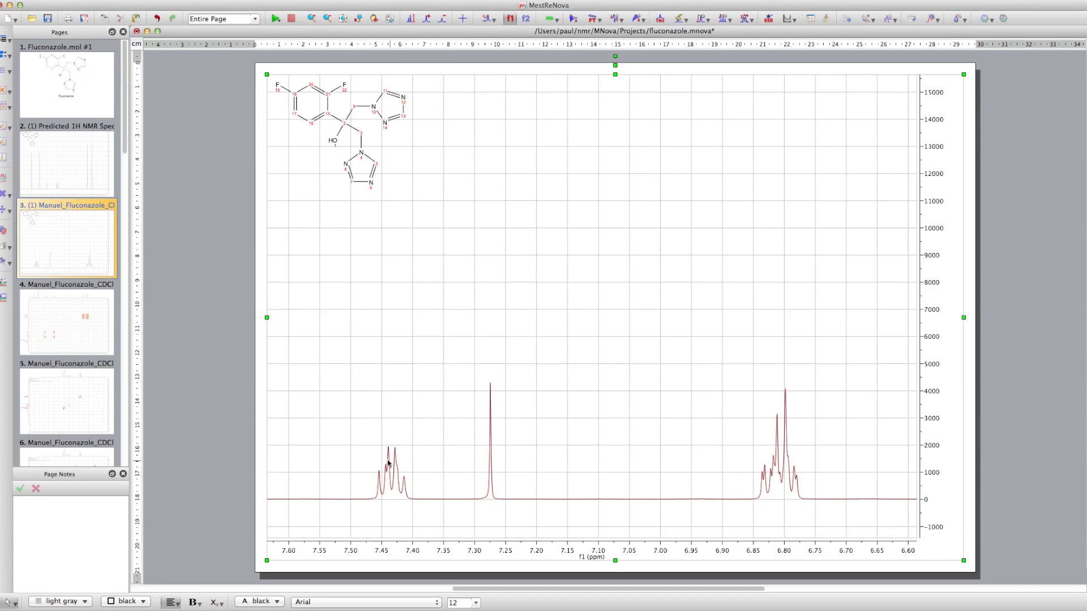
pyautogui.moveTo(431, 464)
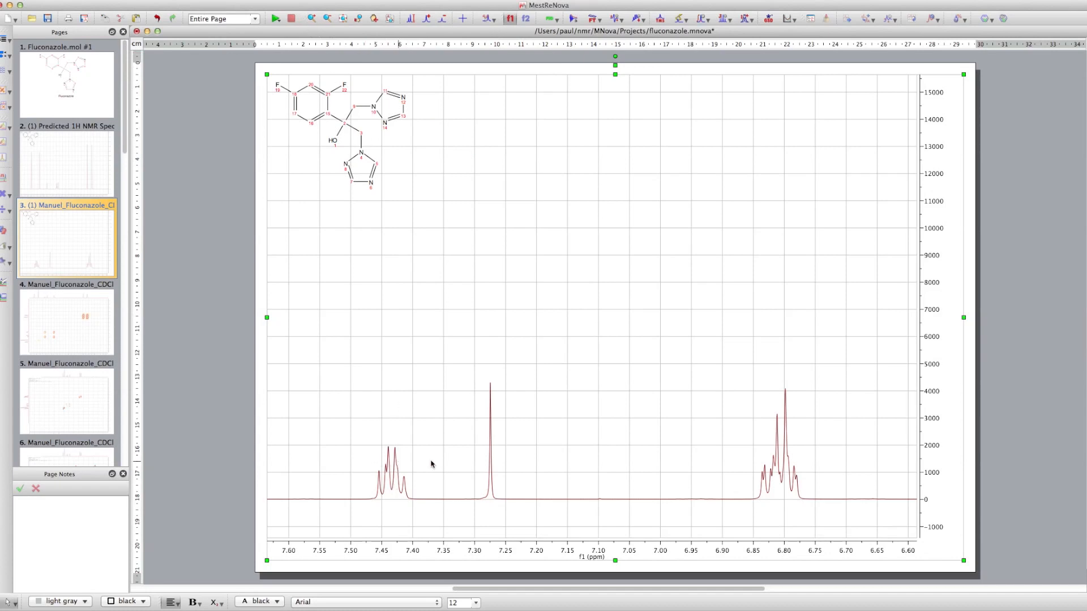
pyautogui.moveTo(792, 473)
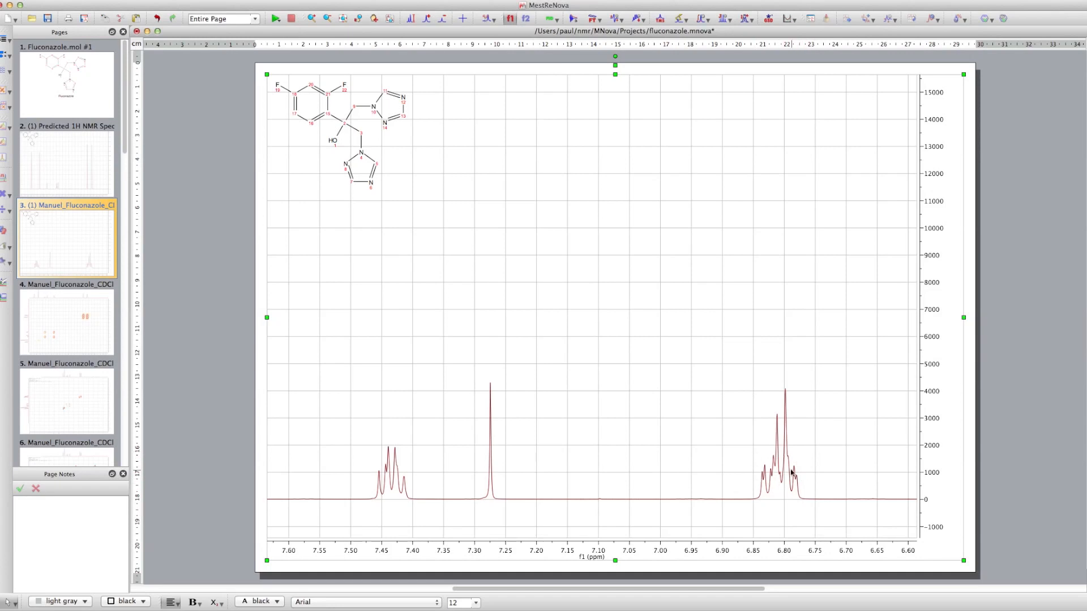
pyautogui.moveTo(322, 112)
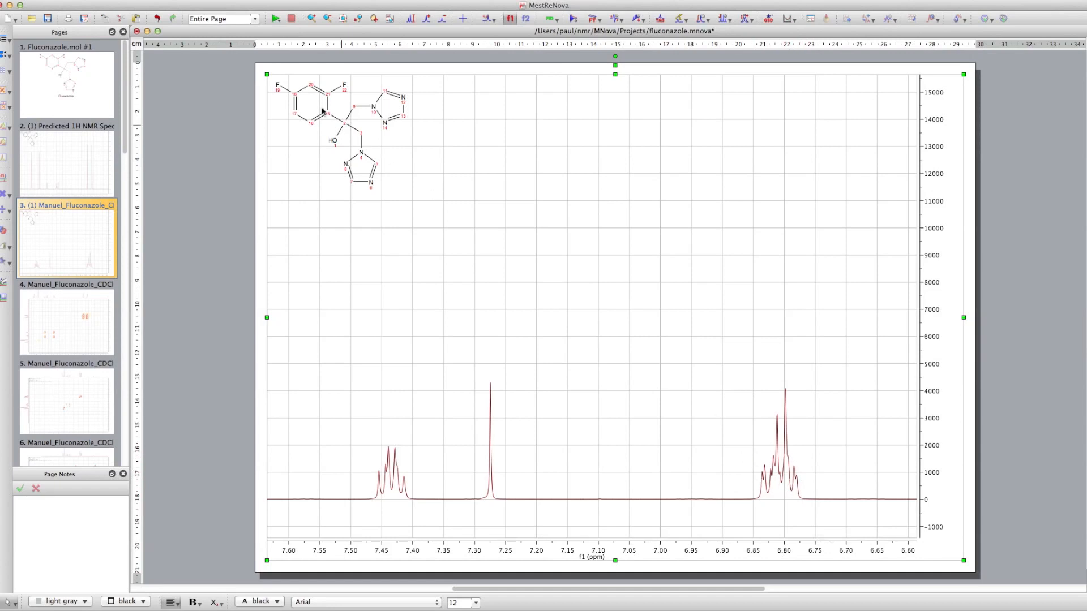
pyautogui.moveTo(657, 257)
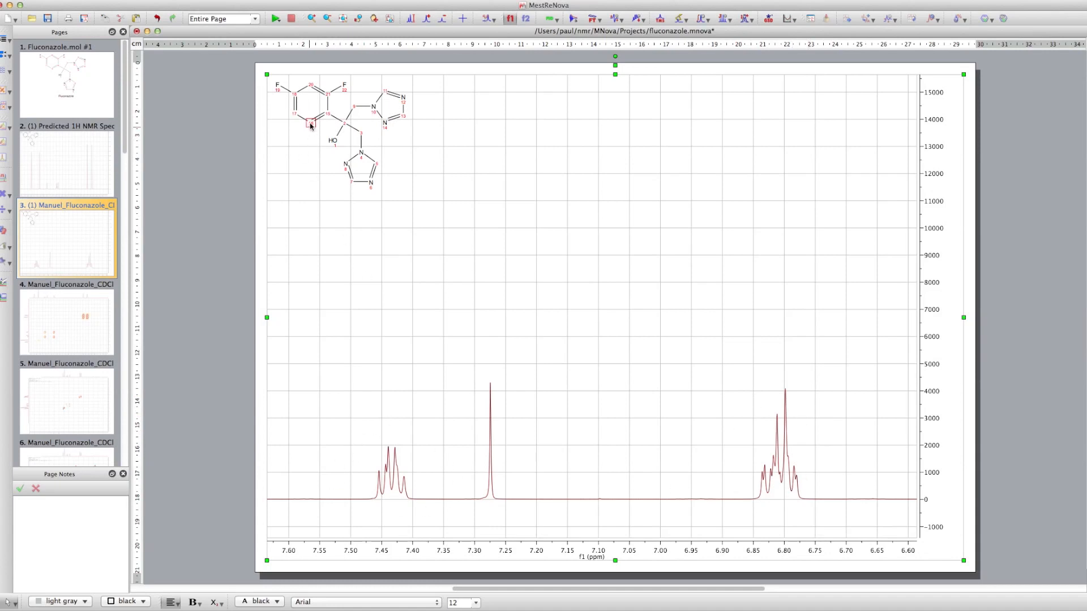
# Step: Zoom the experimental spectrum onto the 7.75–8.35 ppm region with the triazole singlets
pyautogui.click(276, 86)
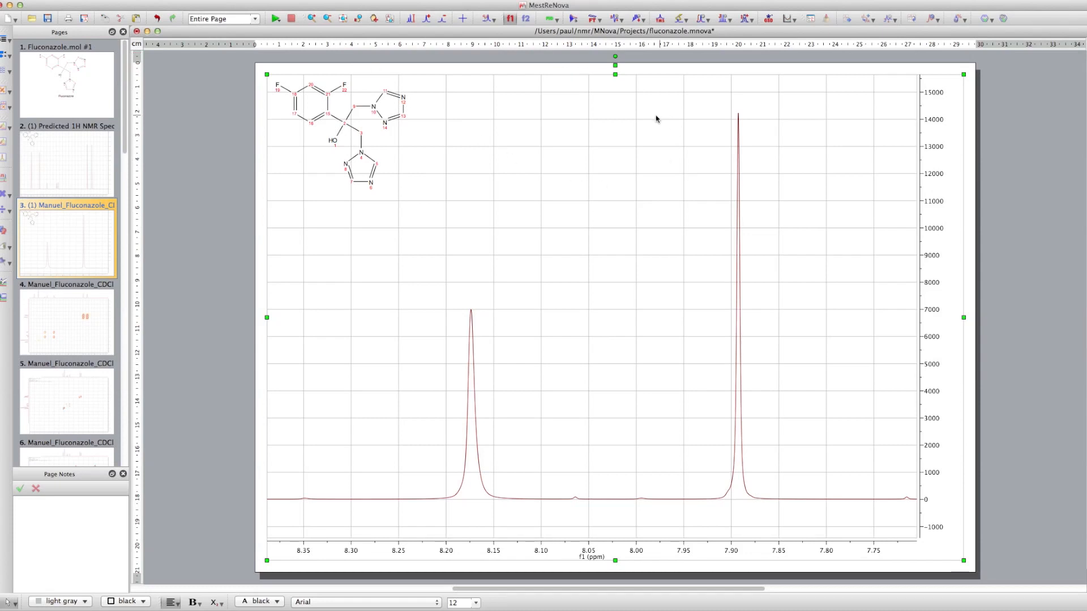
pyautogui.moveTo(736, 61)
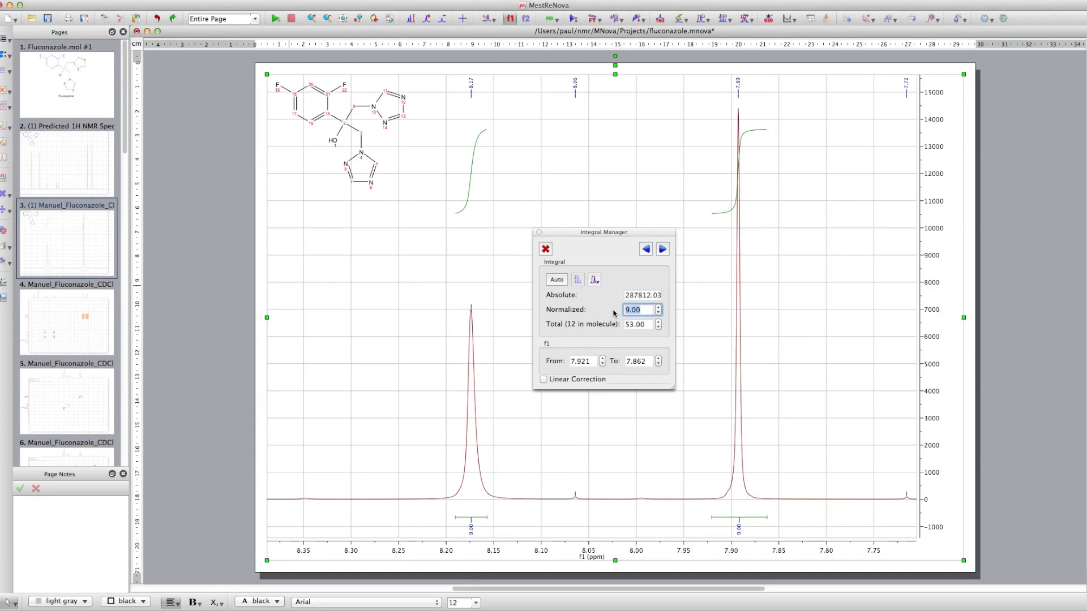
# Step: Normalize the 8.17 and 7.90 ppm singlet integrals to 2.00 protons in Integral Manager
pyautogui.write('2')
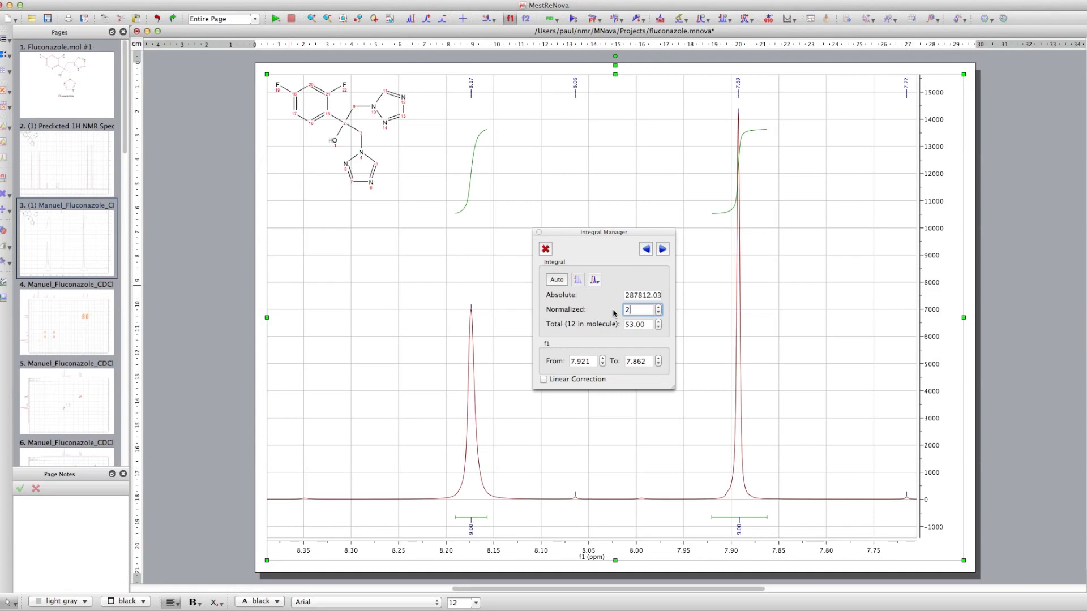
pyautogui.write('2.00')
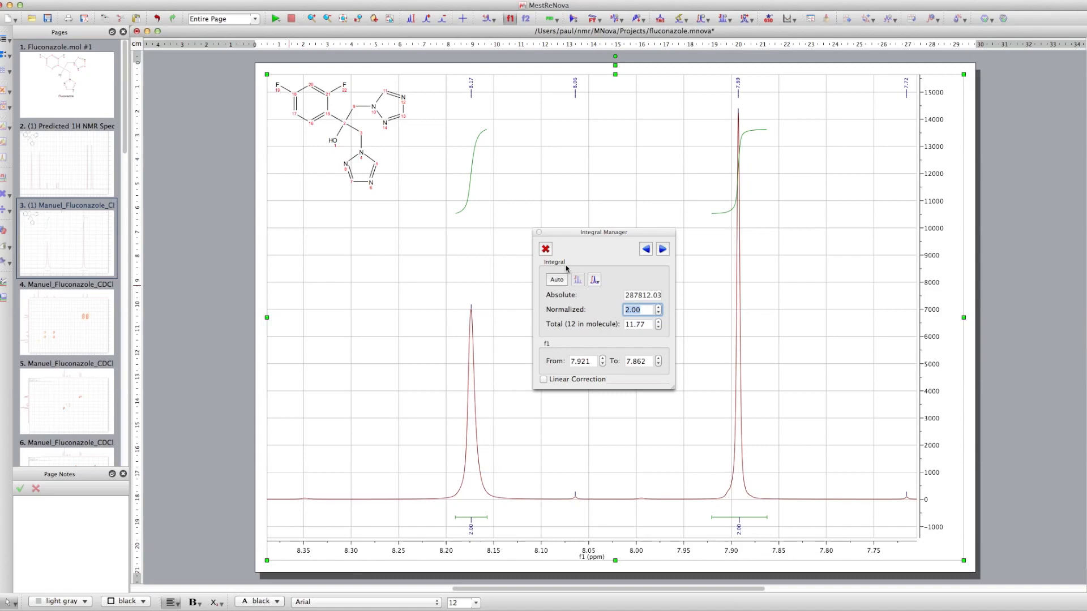
pyautogui.click(545, 247)
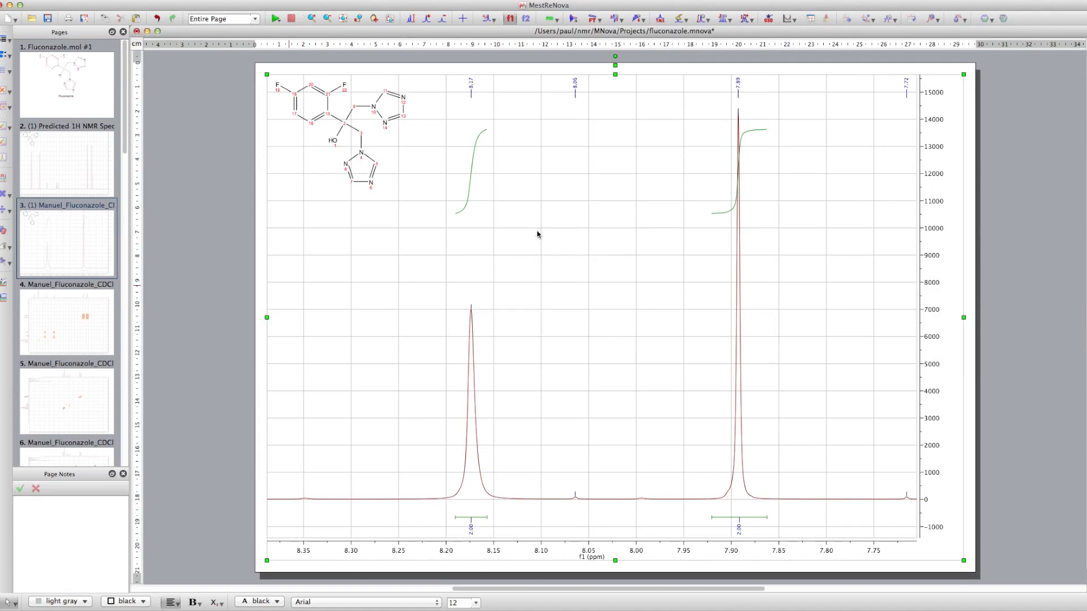
pyautogui.moveTo(714, 426)
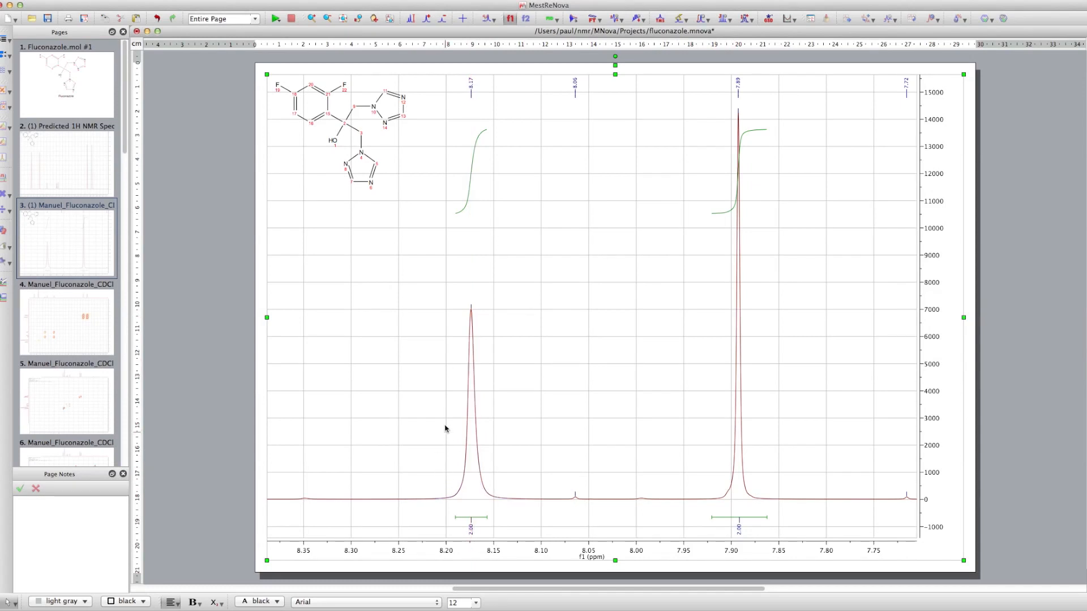
pyautogui.moveTo(717, 485)
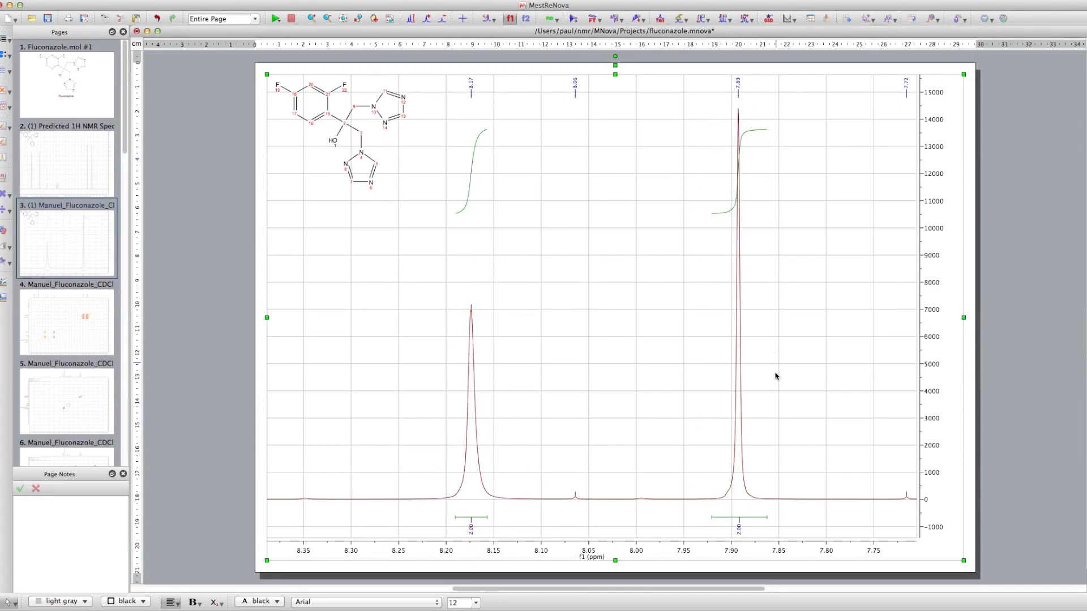
pyautogui.moveTo(485, 409)
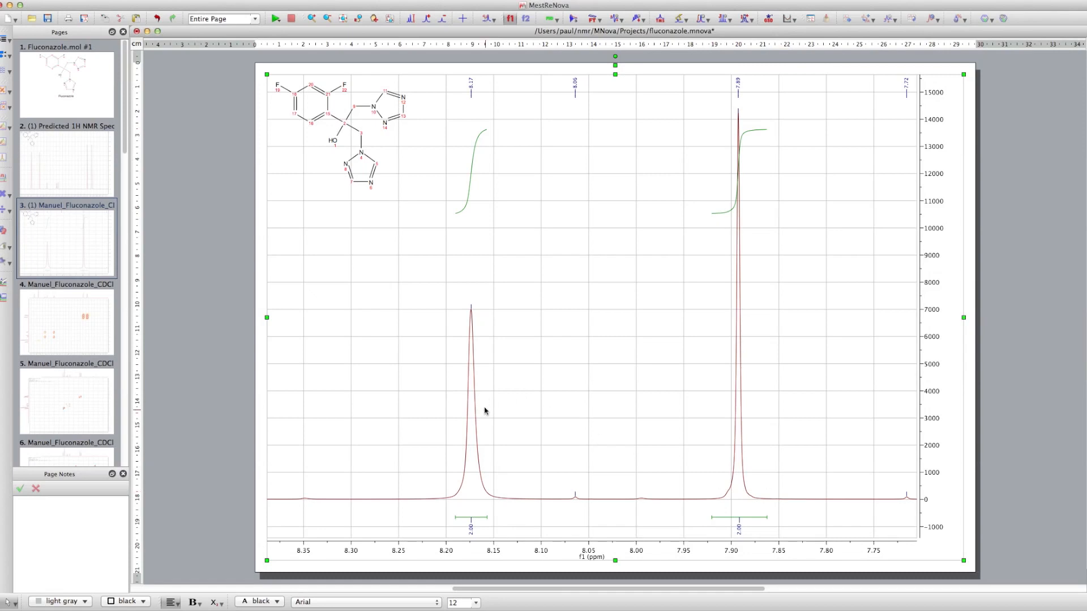
pyautogui.moveTo(519, 406)
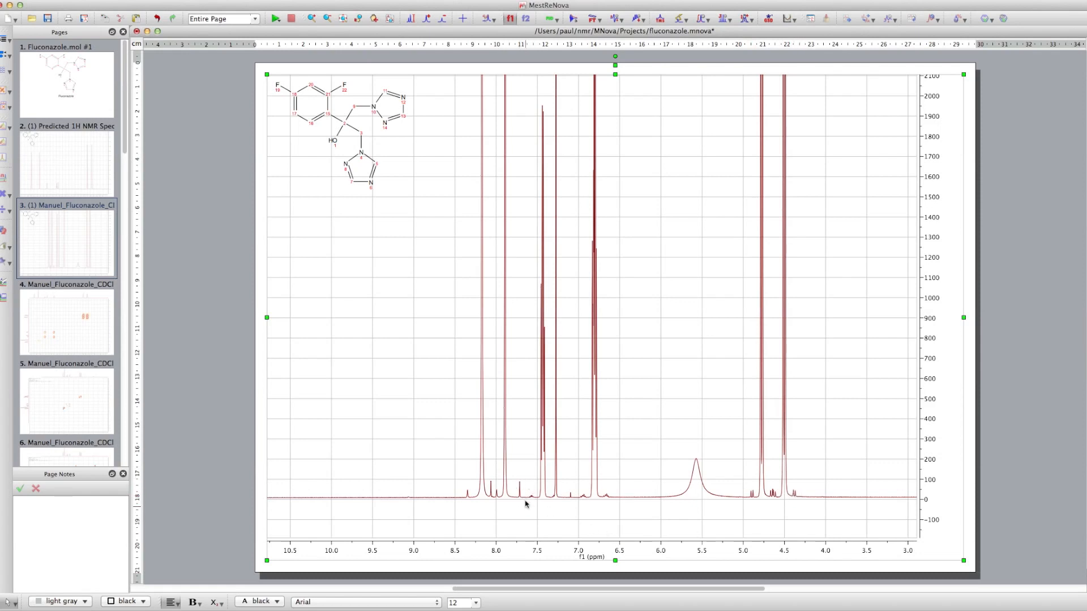
pyautogui.moveTo(467, 492)
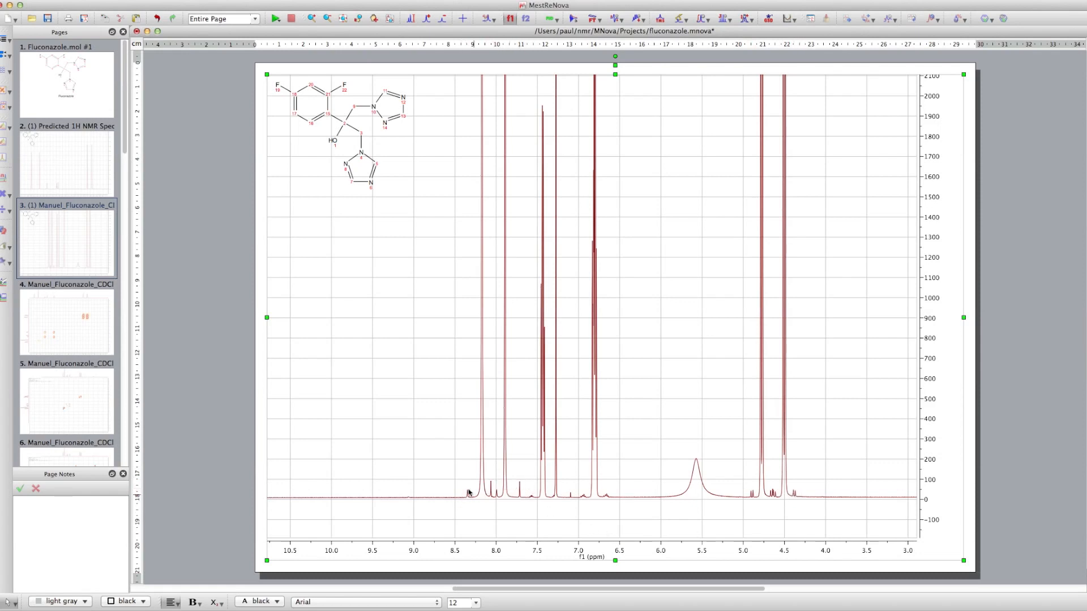